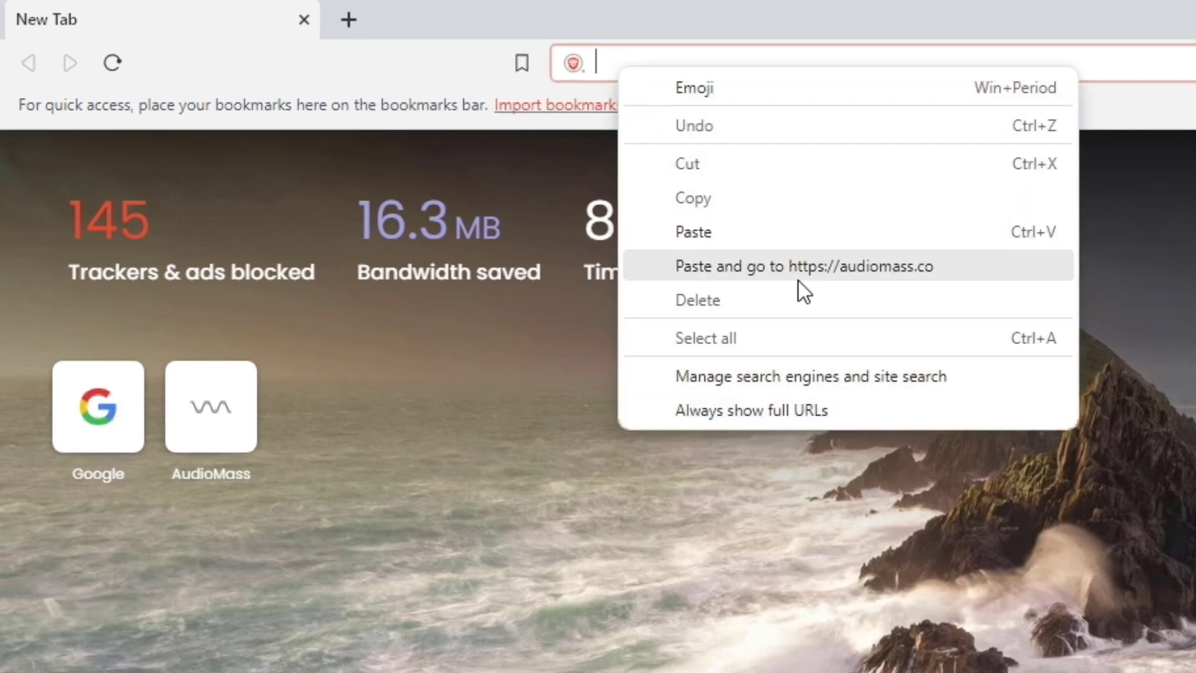
mouse_move(817, 282)
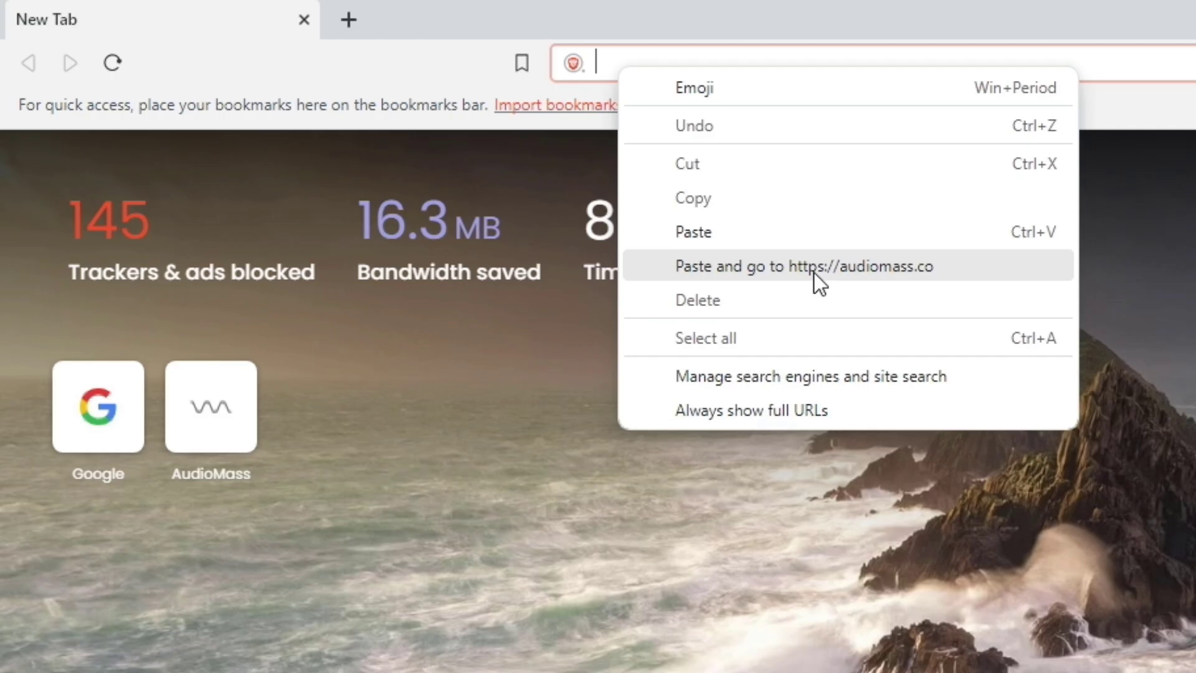
- Paste the copied link into Brave's address bar and go to audiomass.co
left_click(805, 265)
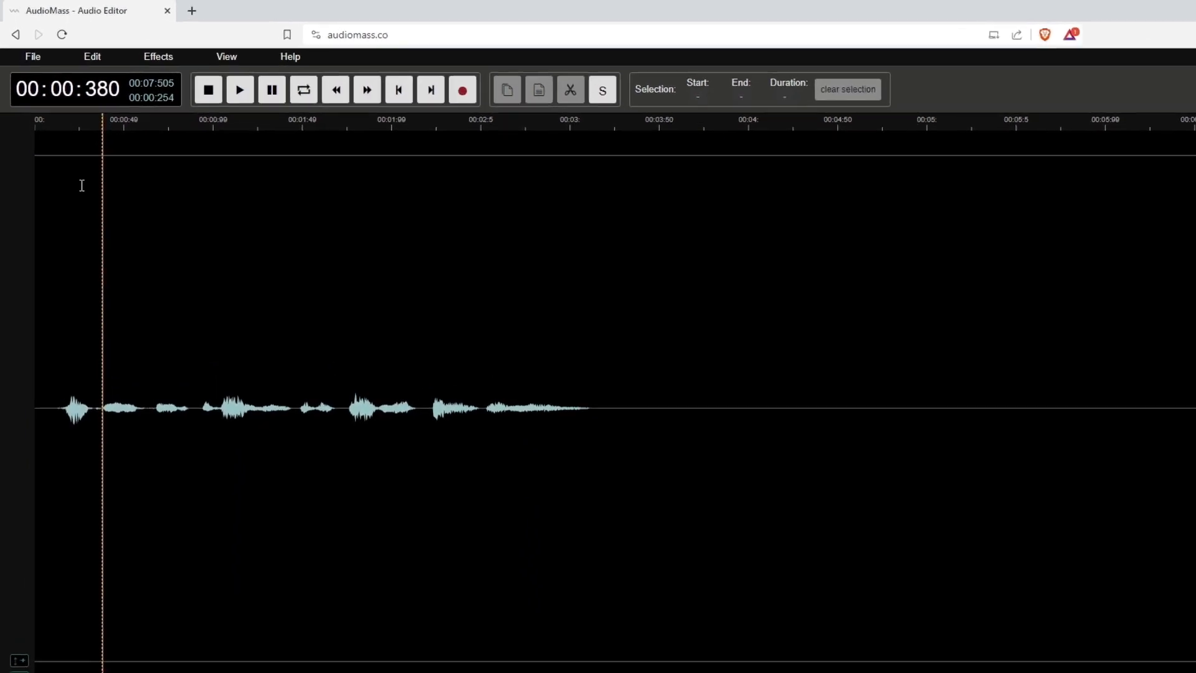
- Select the full 7.5-second clip with Edit > Select All
left_click(91, 57)
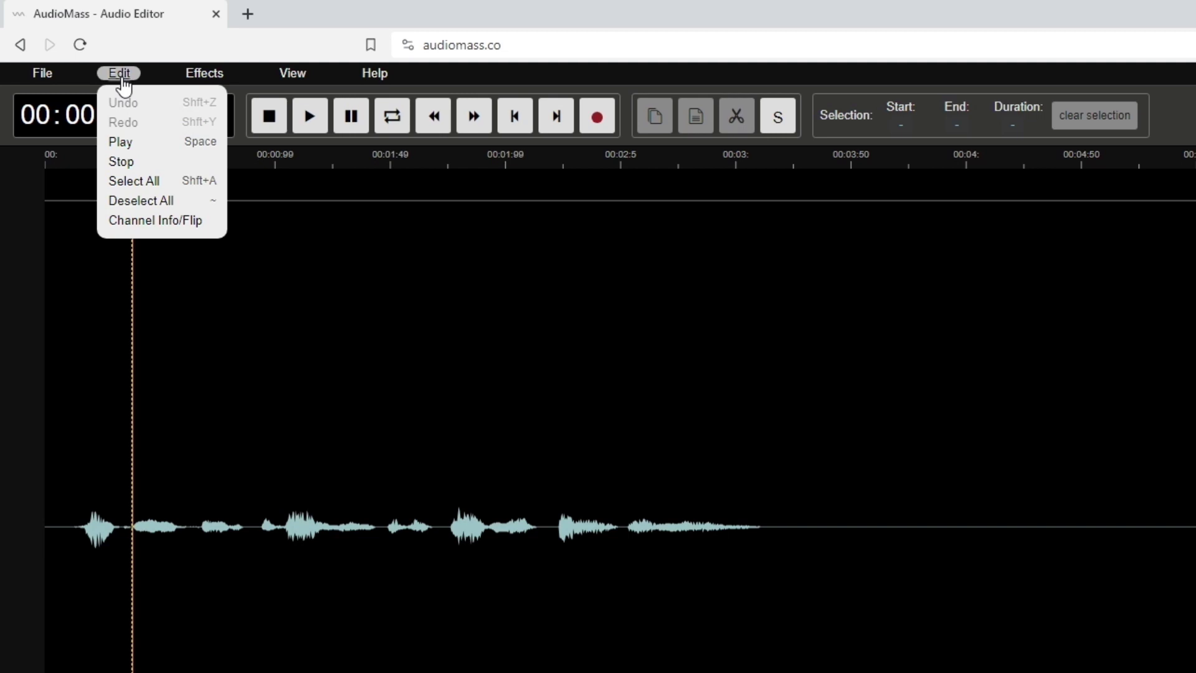
mouse_move(126, 170)
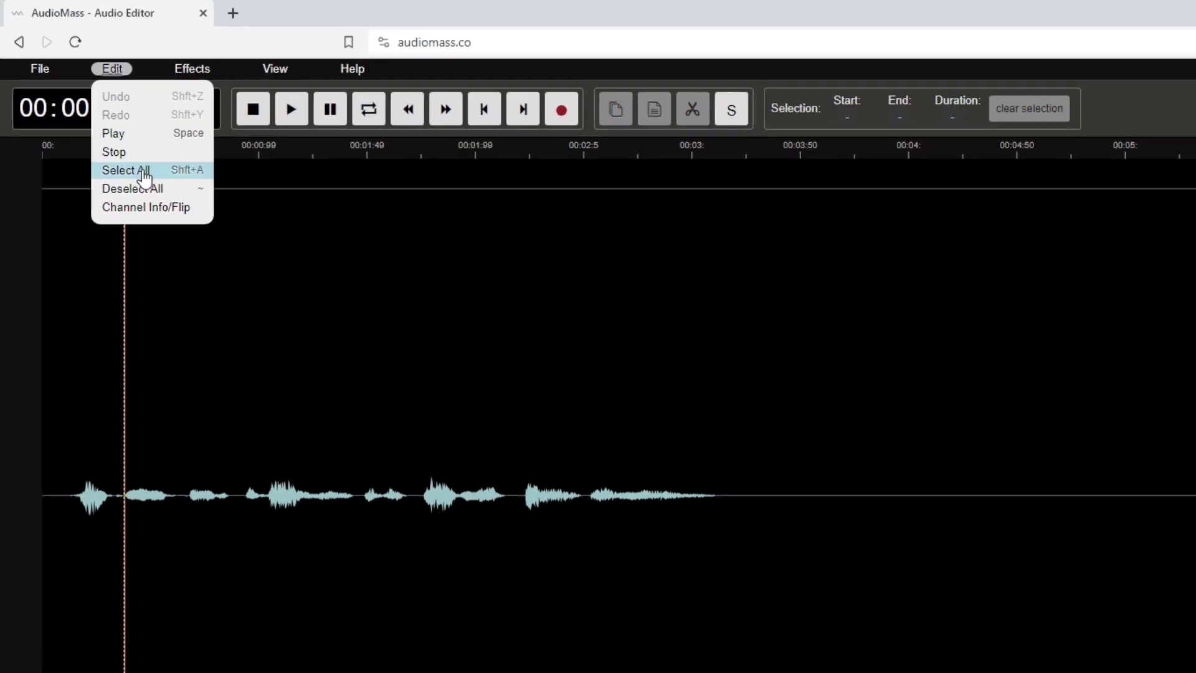
left_click(124, 170)
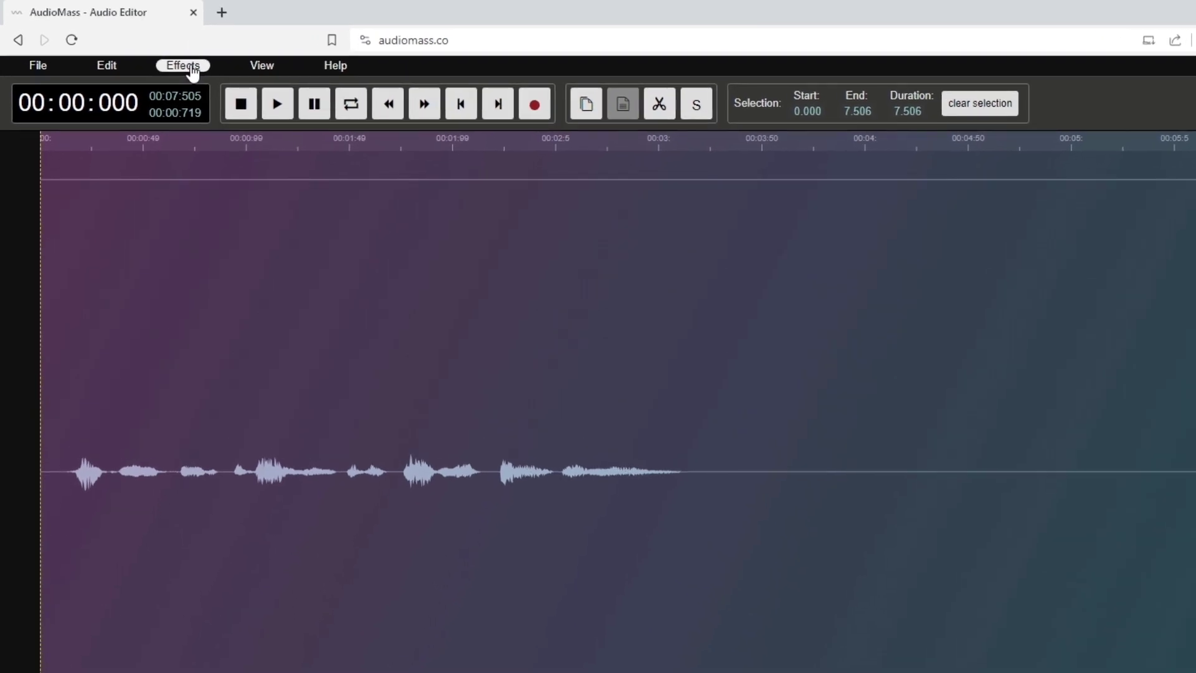
- Apply Normalize at 98%, toggling equal left/right channel normalization
left_click(183, 65)
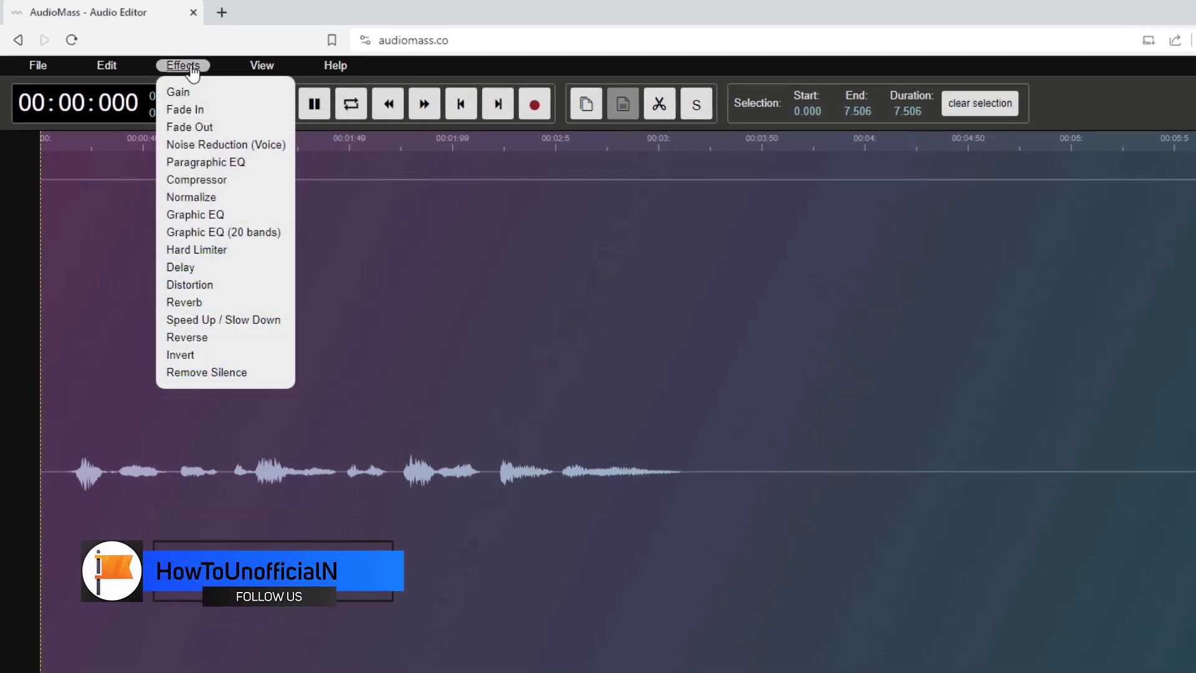
mouse_move(191, 197)
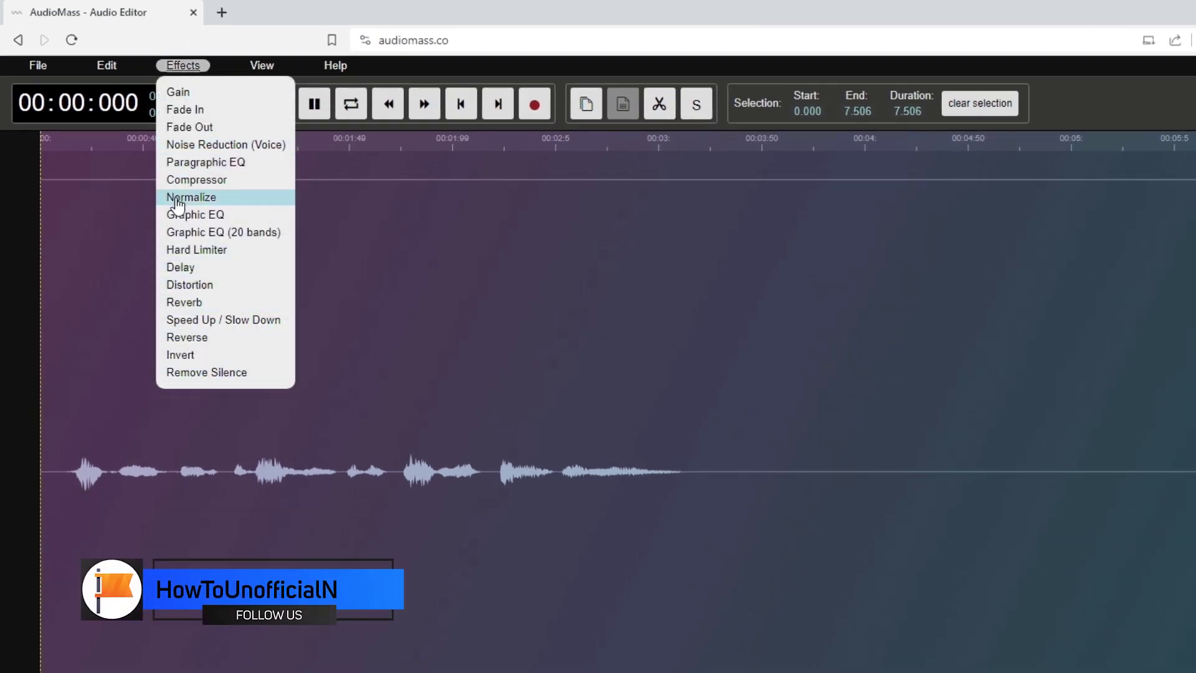
left_click(191, 197)
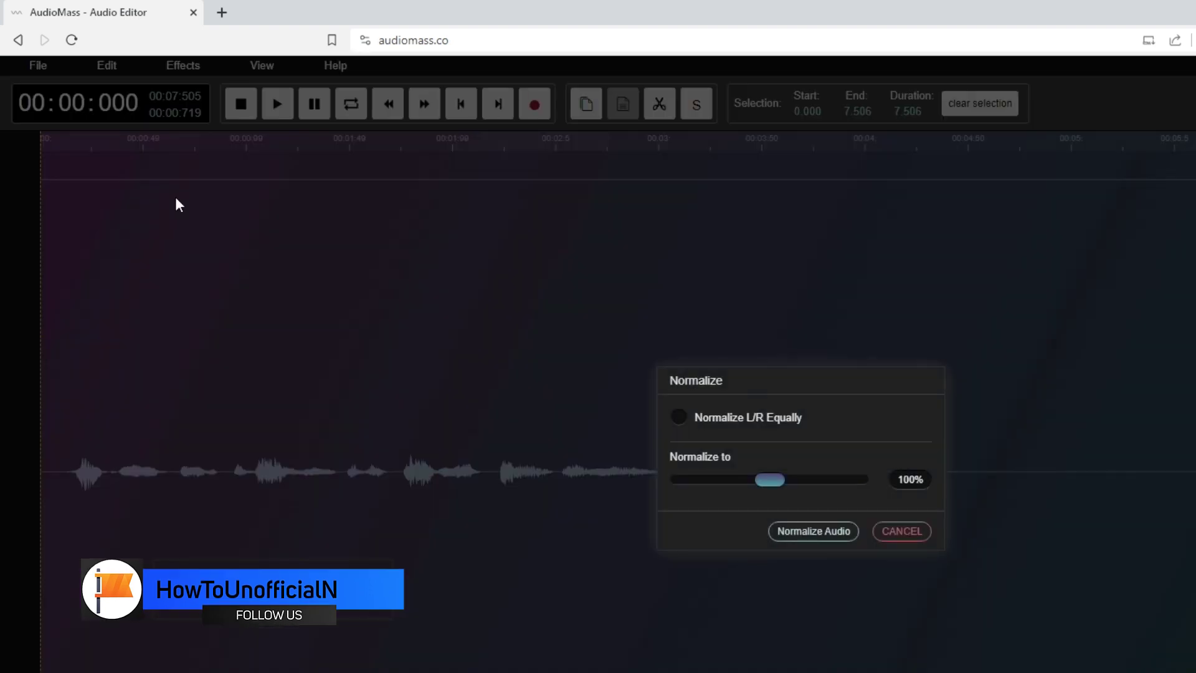
mouse_move(681, 436)
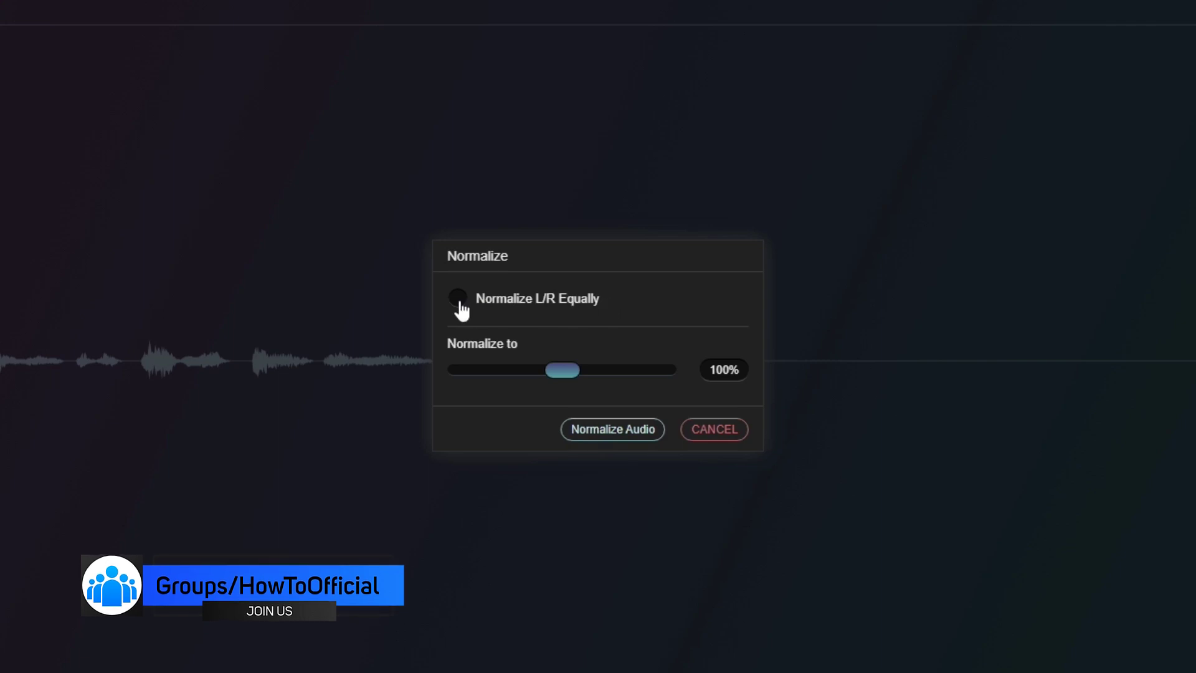
left_click(458, 298)
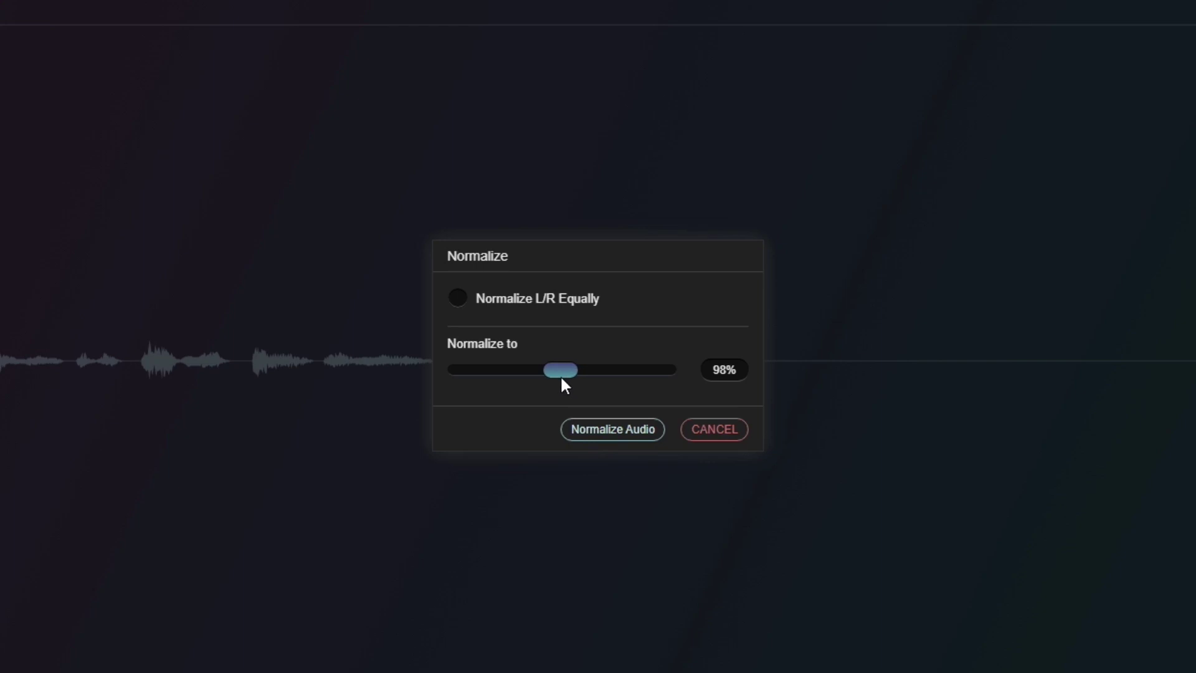
mouse_move(612, 429)
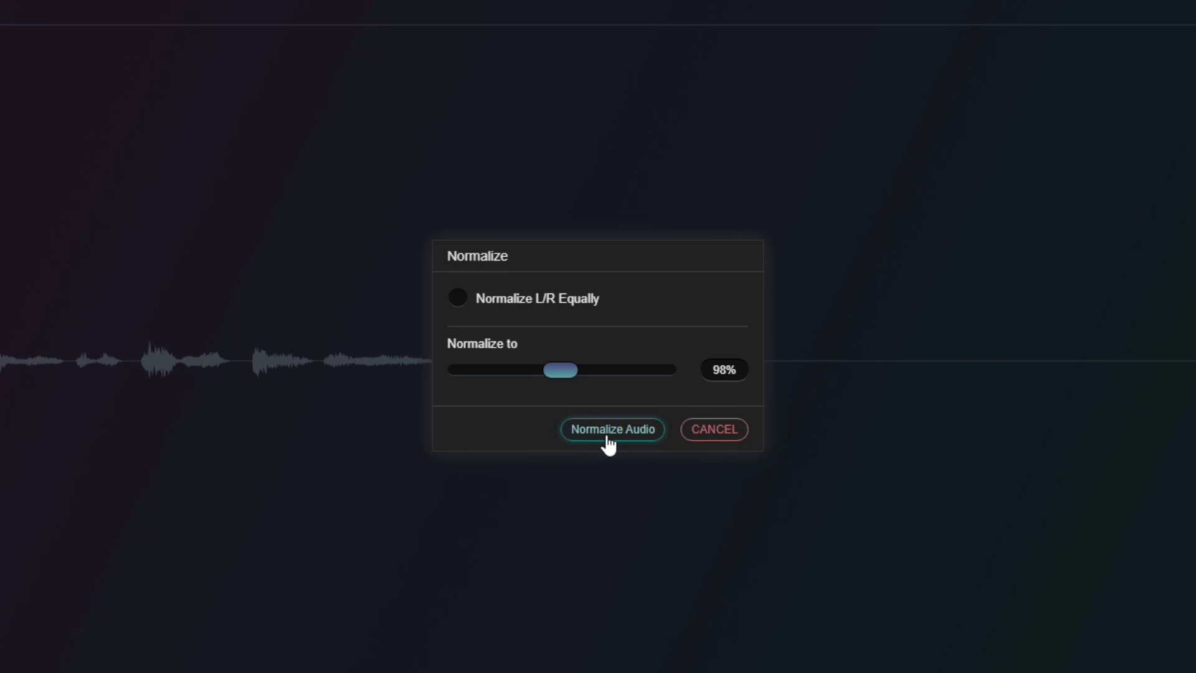
left_click(612, 428)
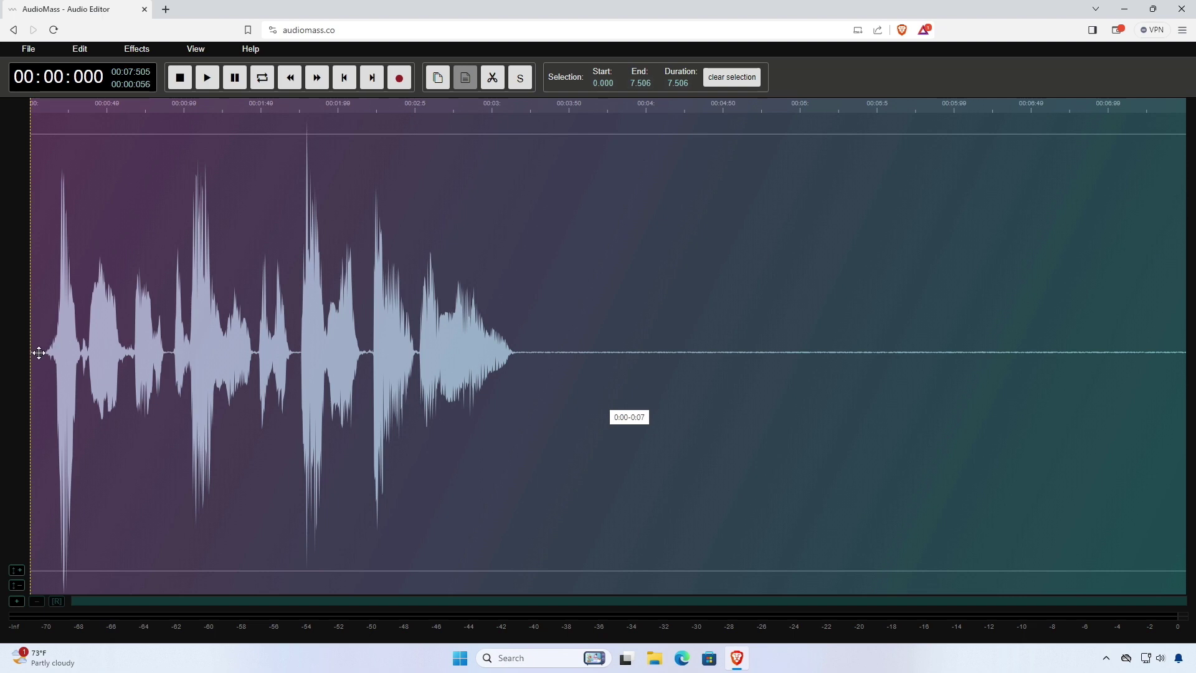
- Click the waveform to deselect and place the playhead near 2.1 seconds
left_click(206, 77)
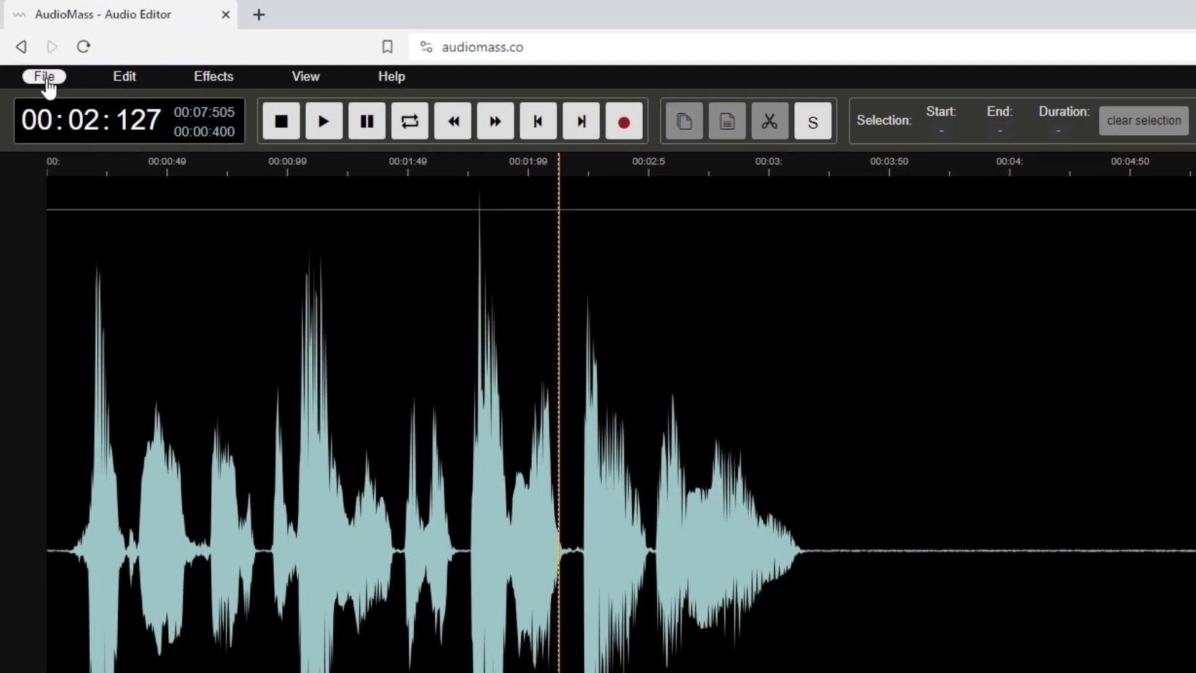
- Export the whole file as a mono WAV named audiomass-output
left_click(44, 76)
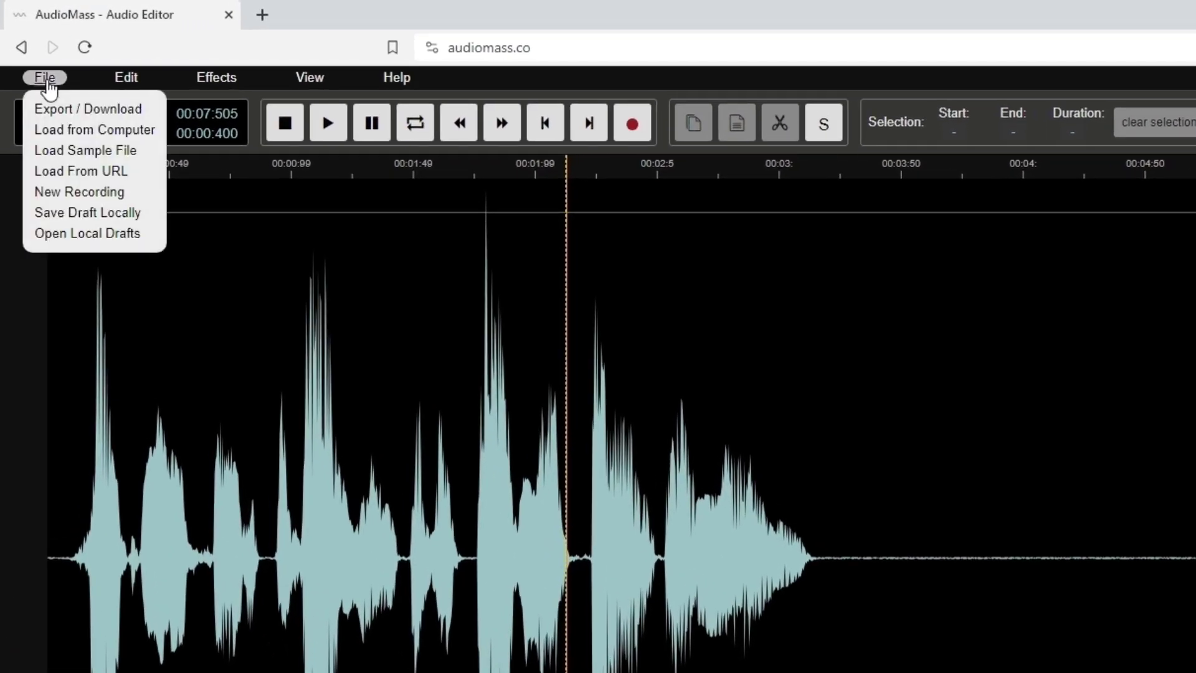
mouse_move(57, 103)
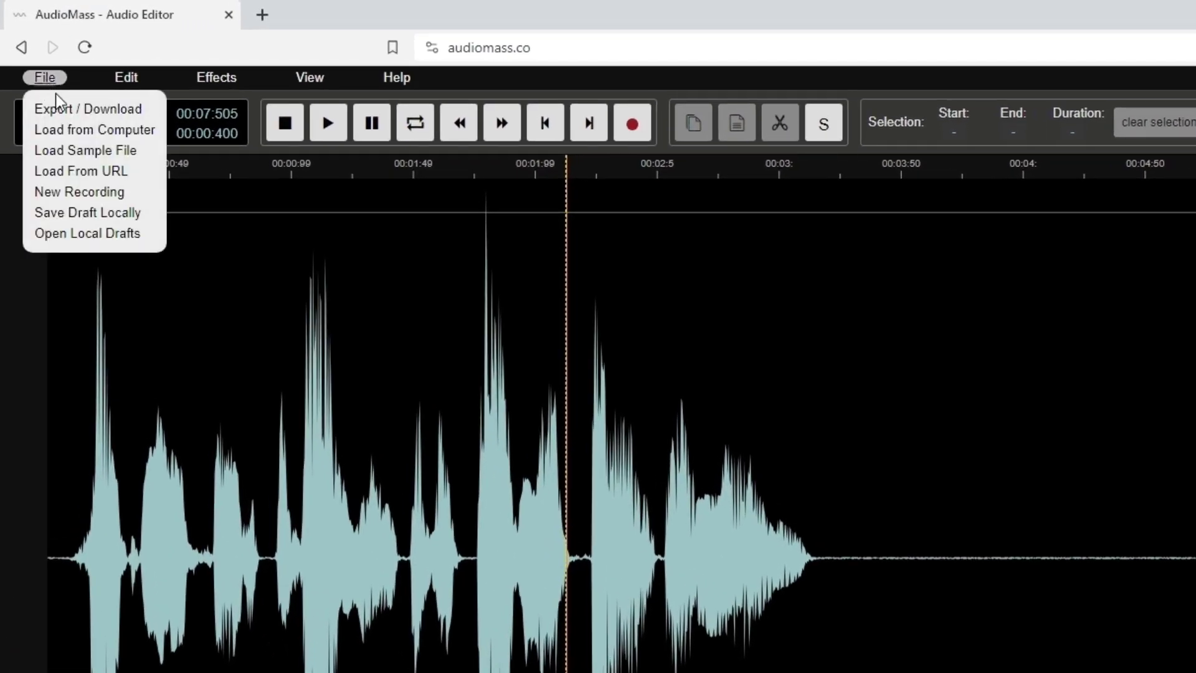
left_click(88, 109)
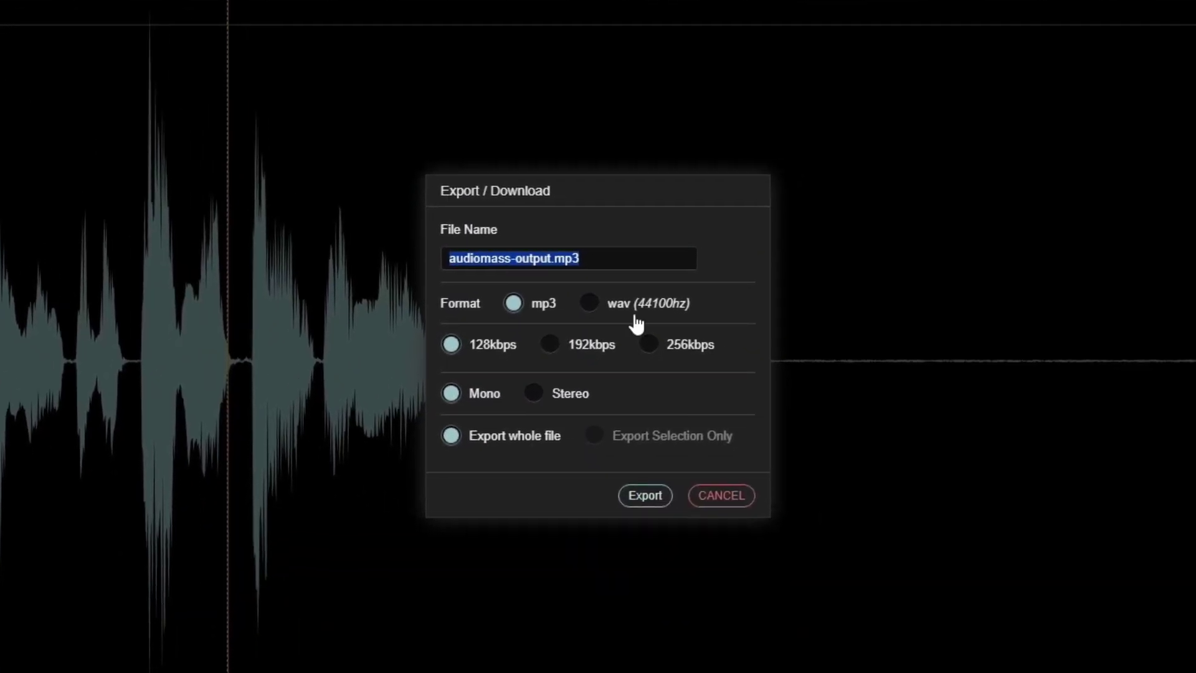
mouse_move(604, 320)
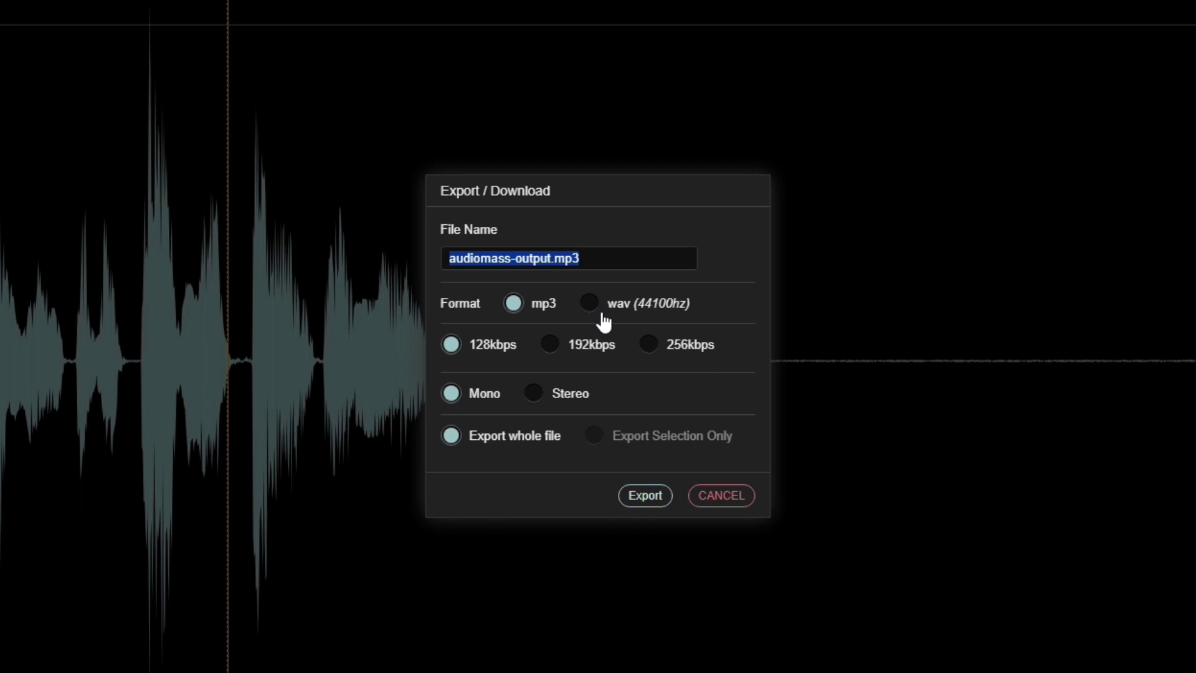
left_click(589, 303)
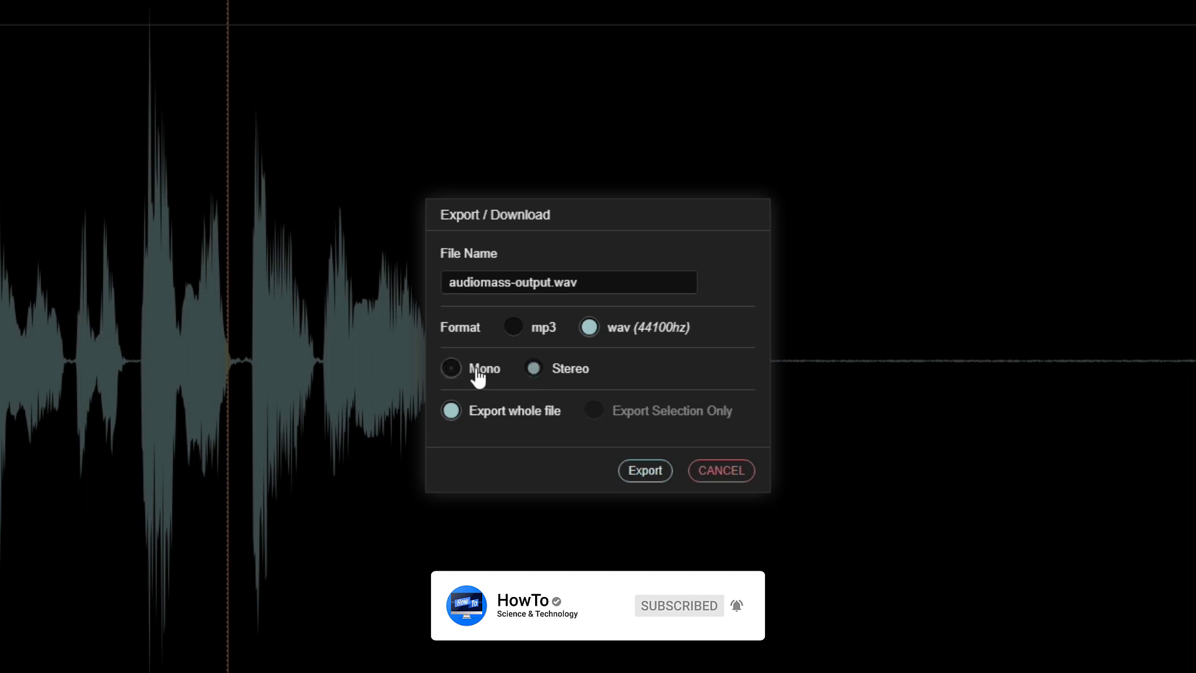
left_click(450, 368)
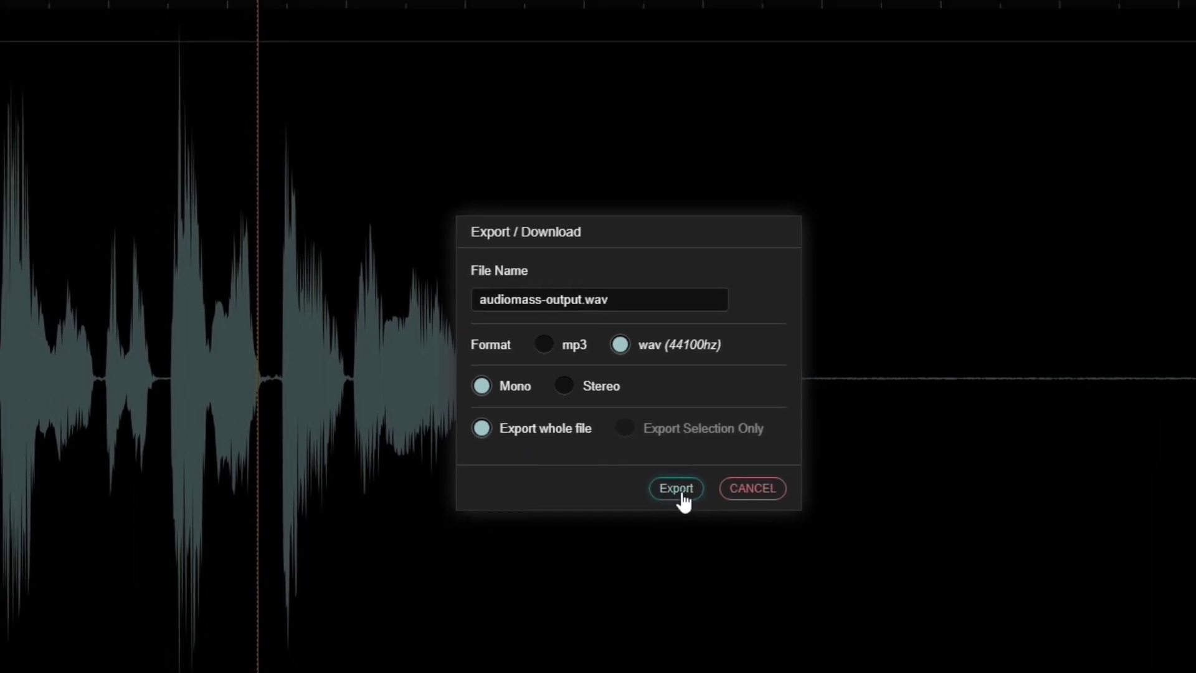
left_click(673, 488)
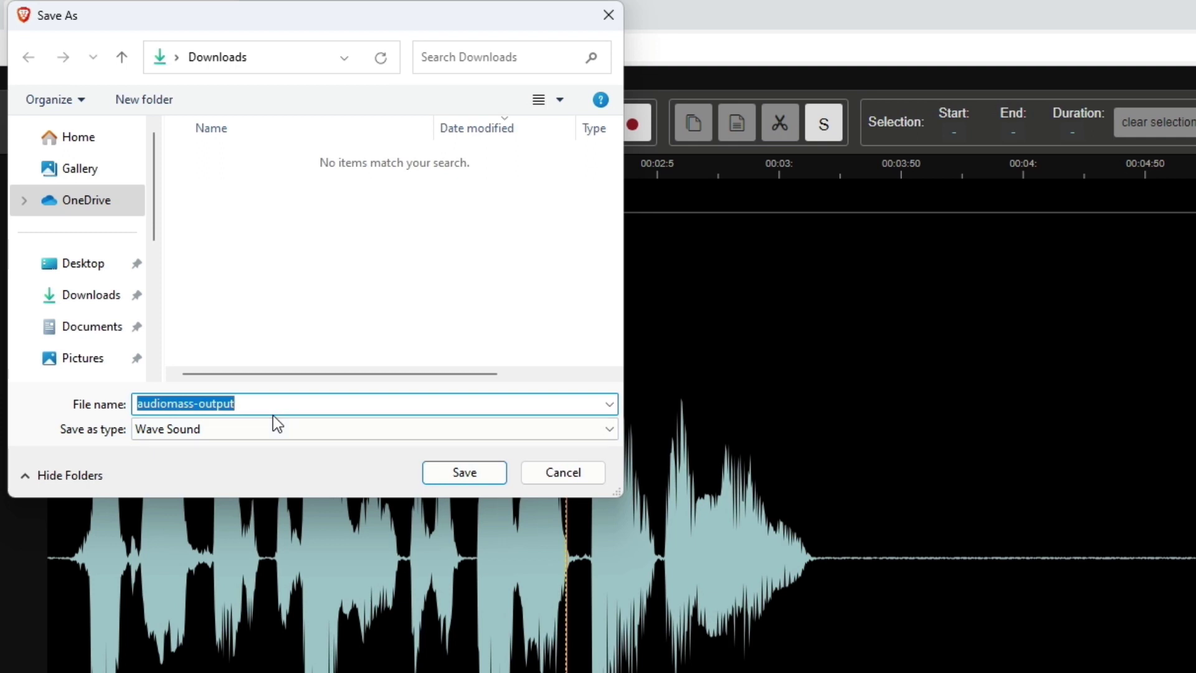
- Save audiomass-output.wav into the Desktop folder
left_click(81, 263)
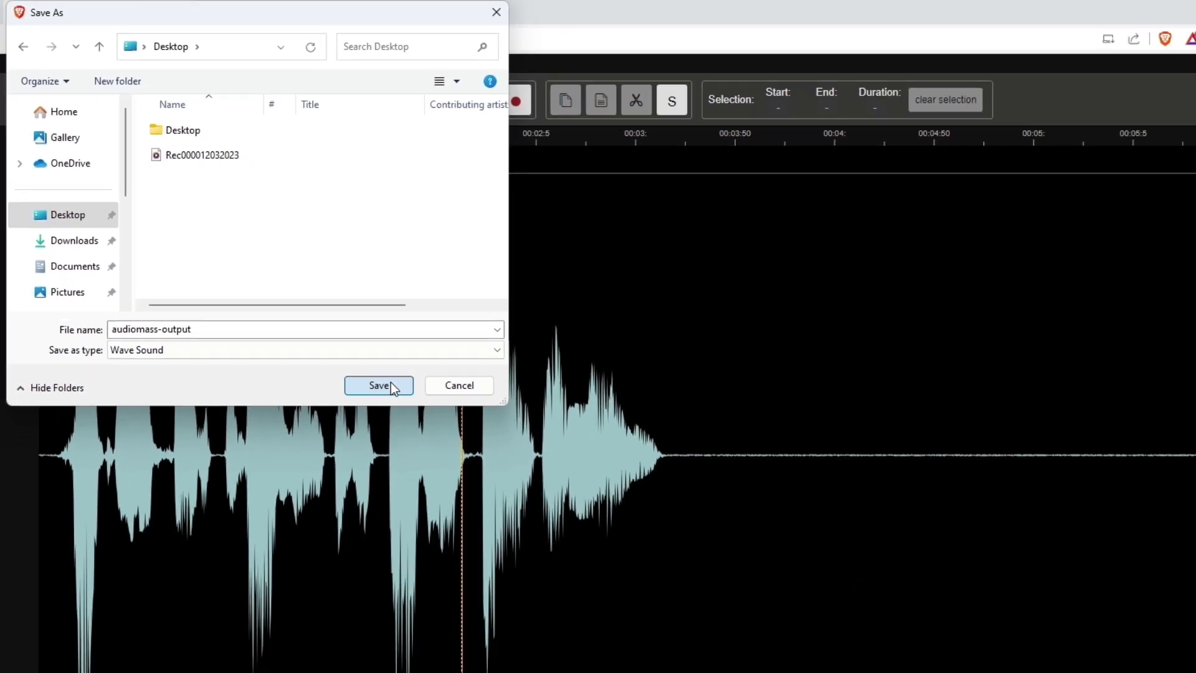
left_click(378, 384)
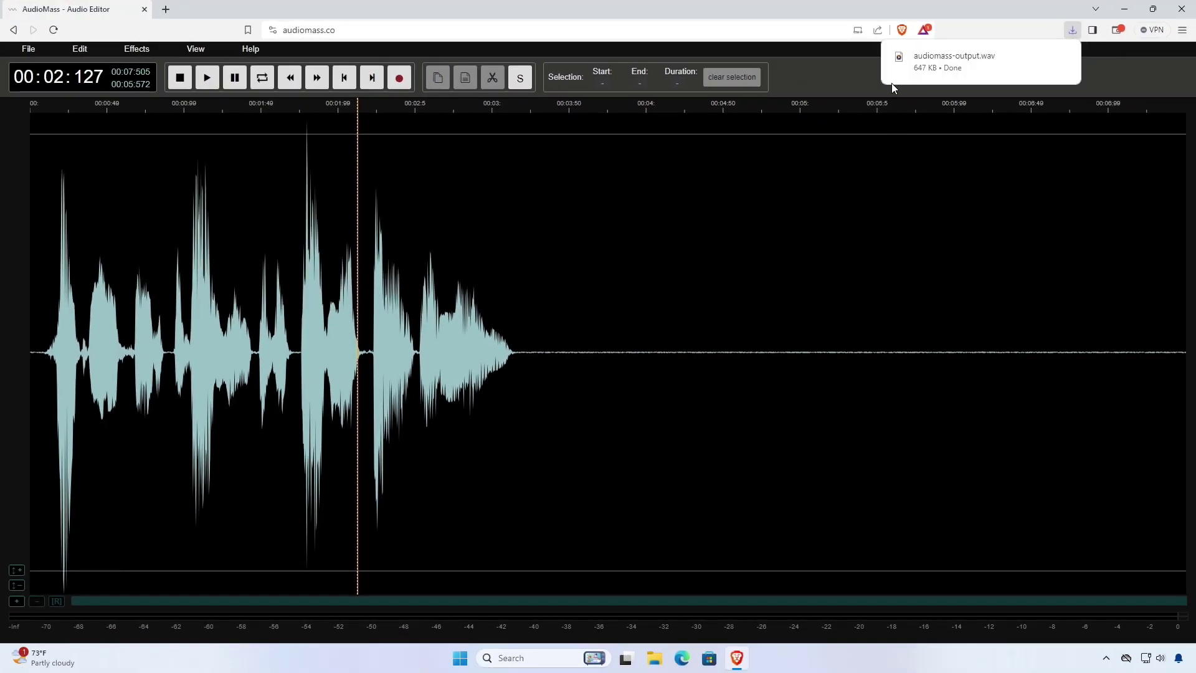